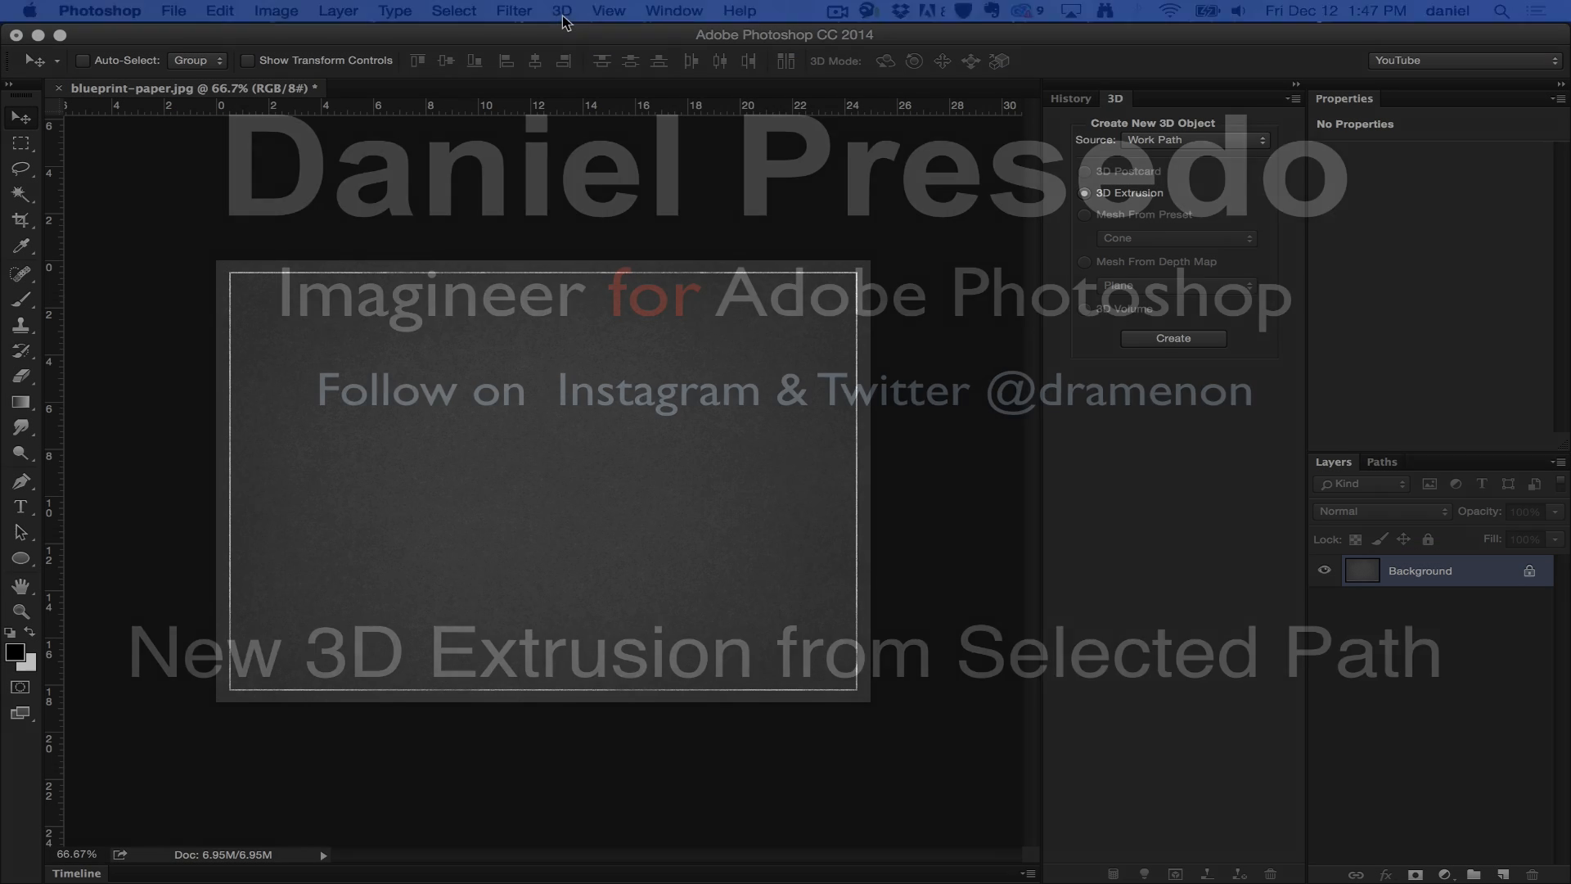
# Place the red-and-white Adobe logo as Layer 1 above the blueprint-paper Background
pyautogui.click(561, 11)
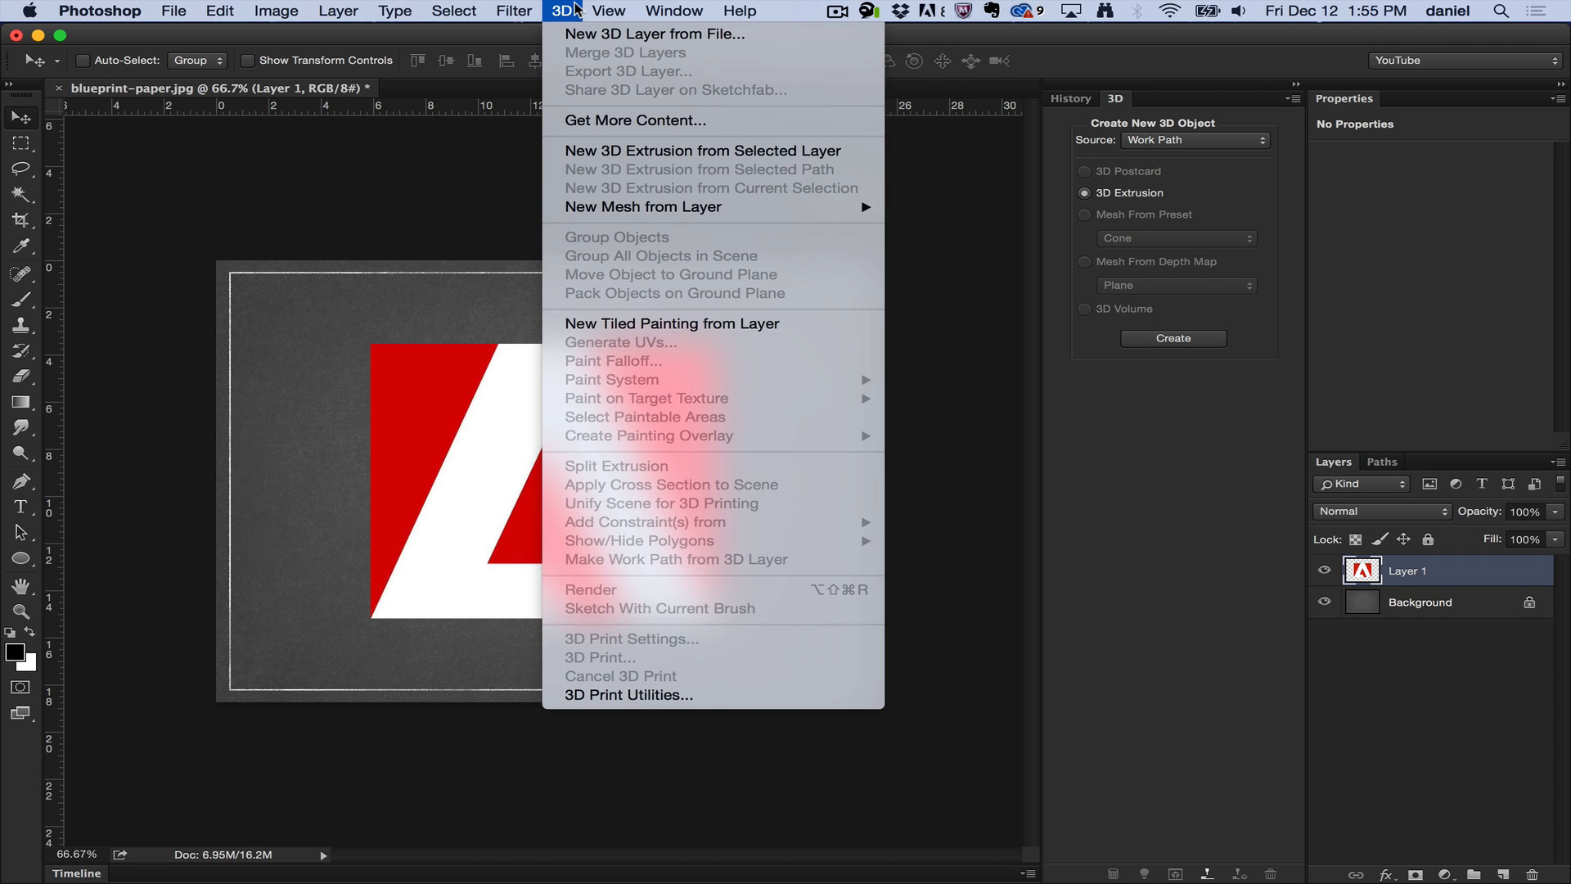
pyautogui.moveTo(448, 179)
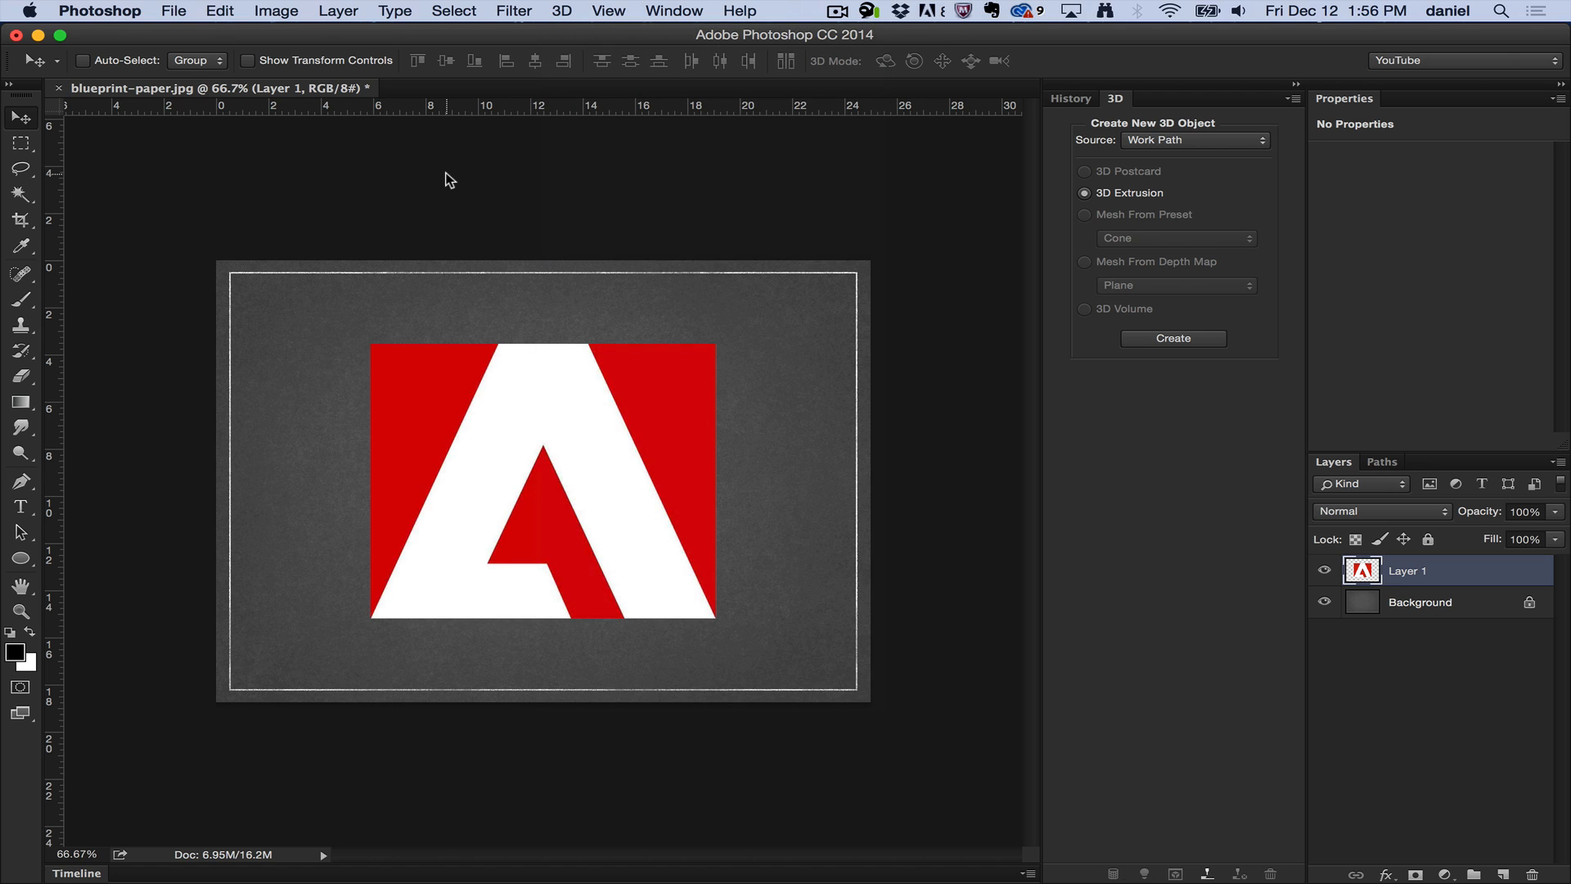
pyautogui.moveTo(63, 477)
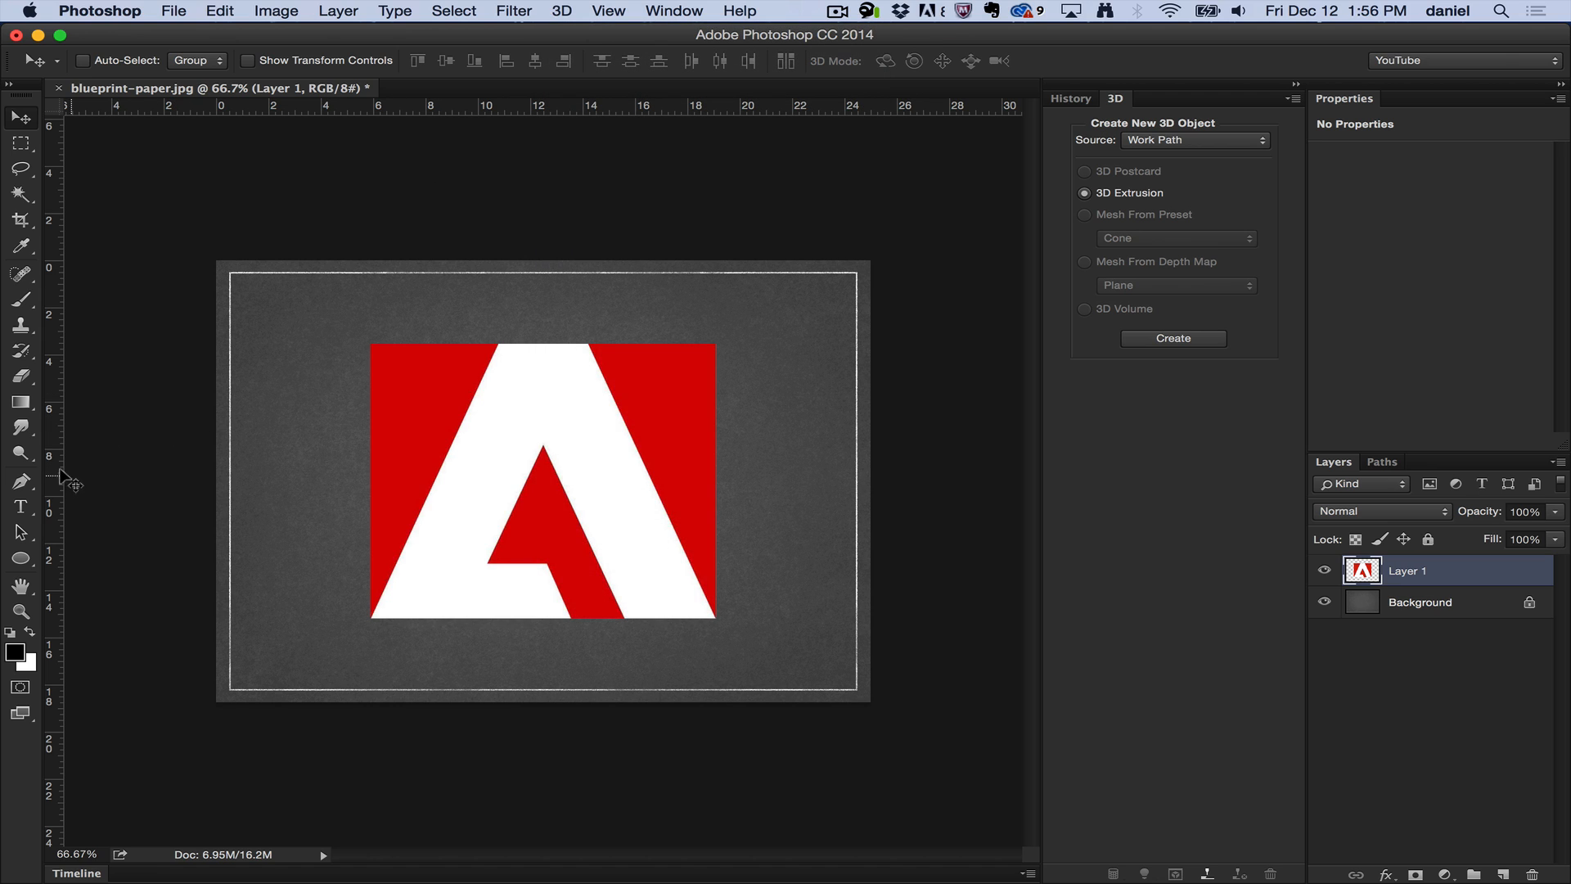
pyautogui.moveTo(58, 510)
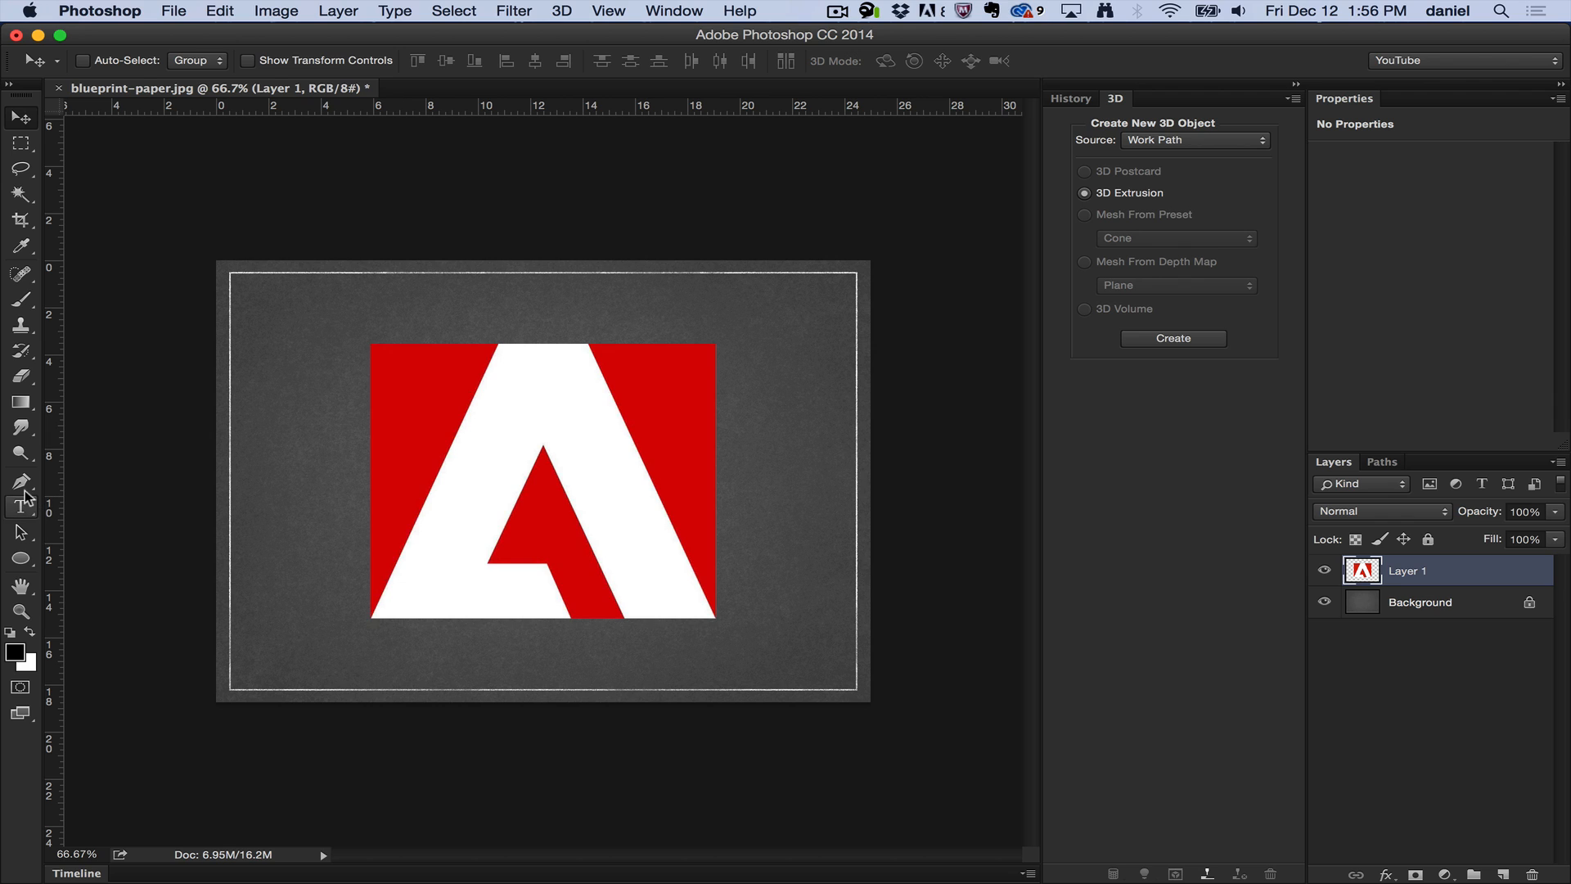
# Trace anchor points around the logo's red triangle areas with the Pen tool in Path mode
pyautogui.click(19, 482)
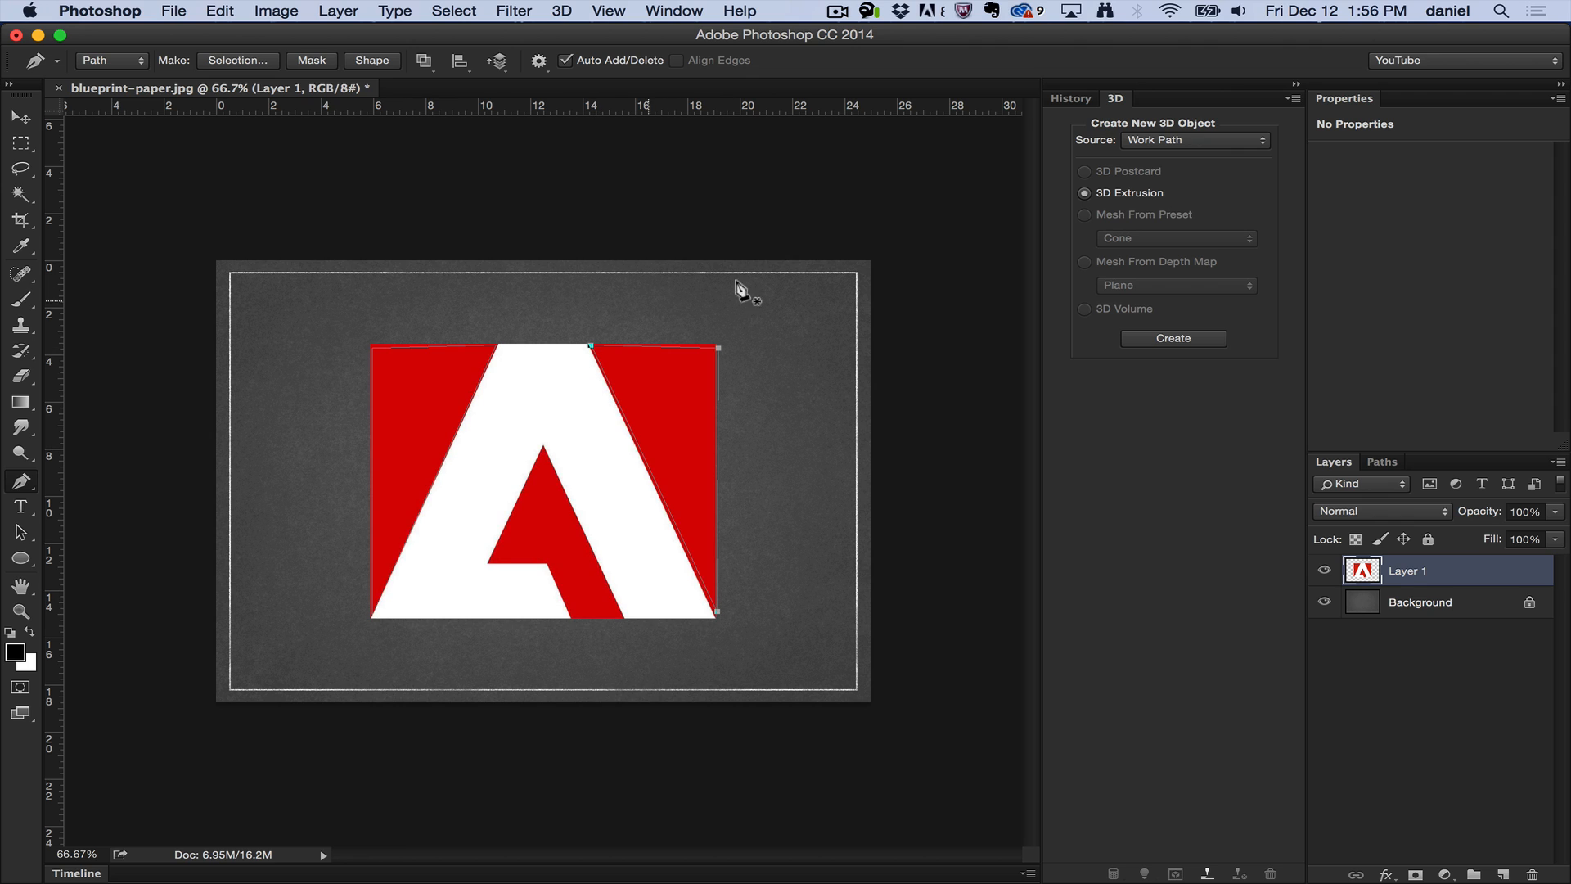
pyautogui.moveTo(1117, 219)
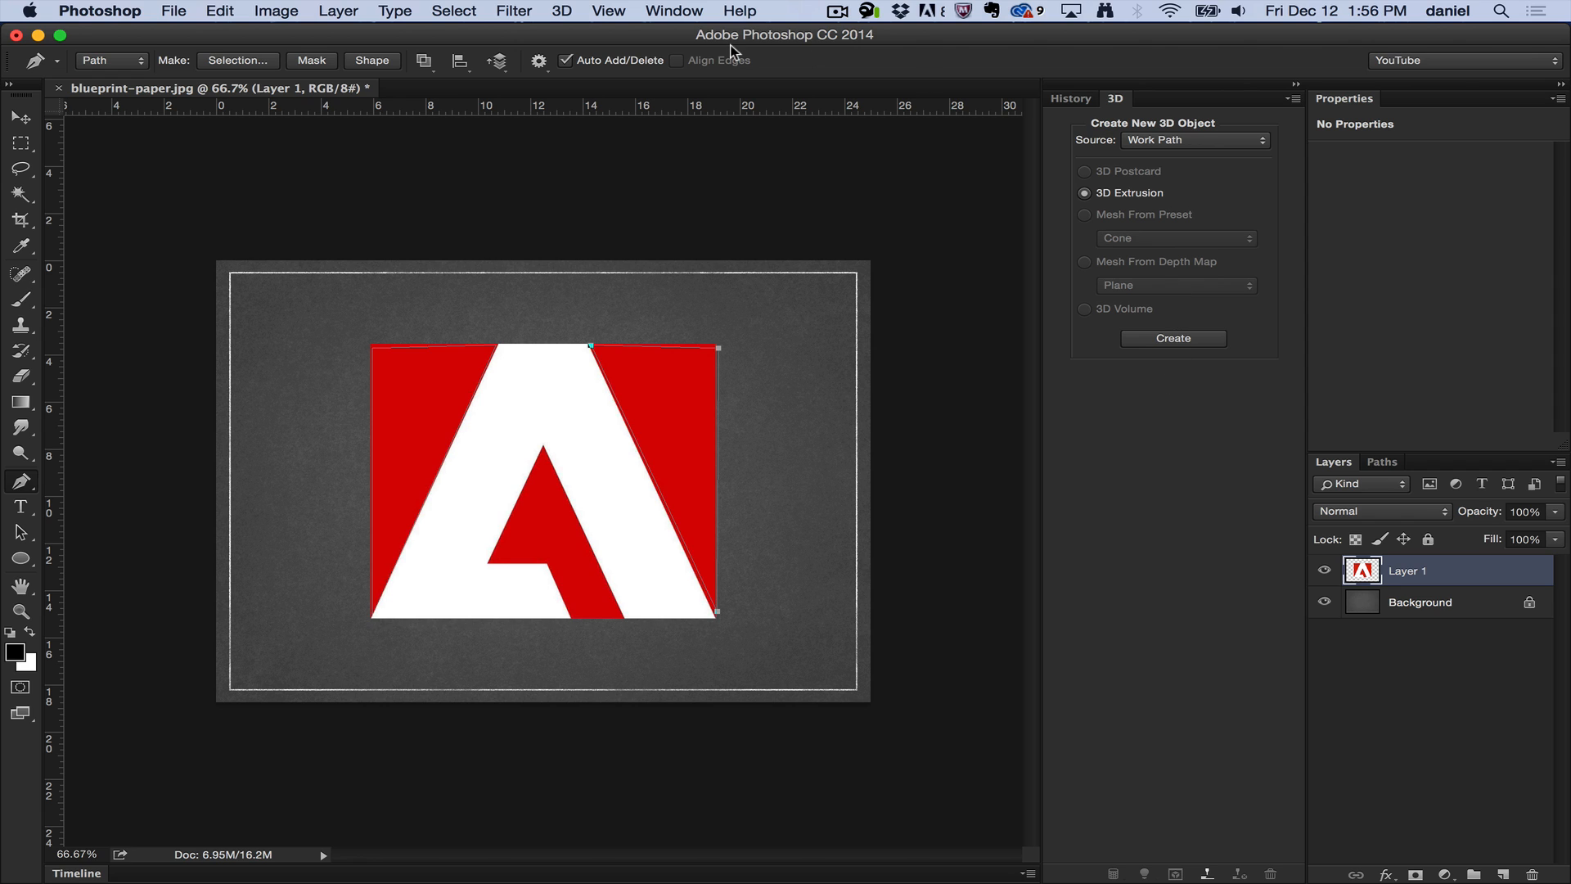
pyautogui.click(561, 10)
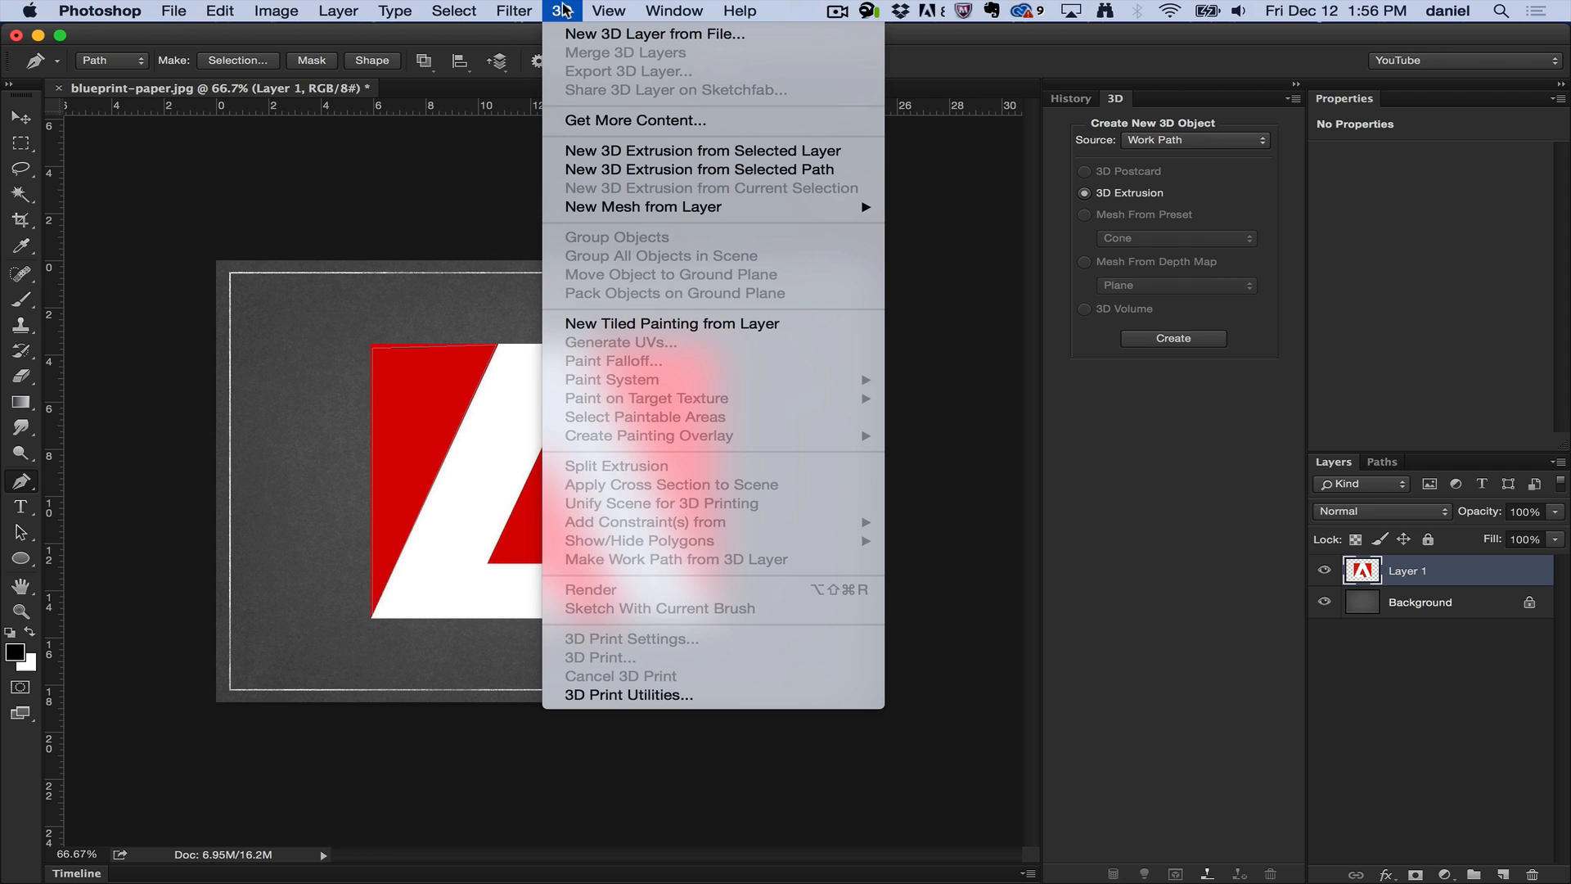
pyautogui.moveTo(597, 112)
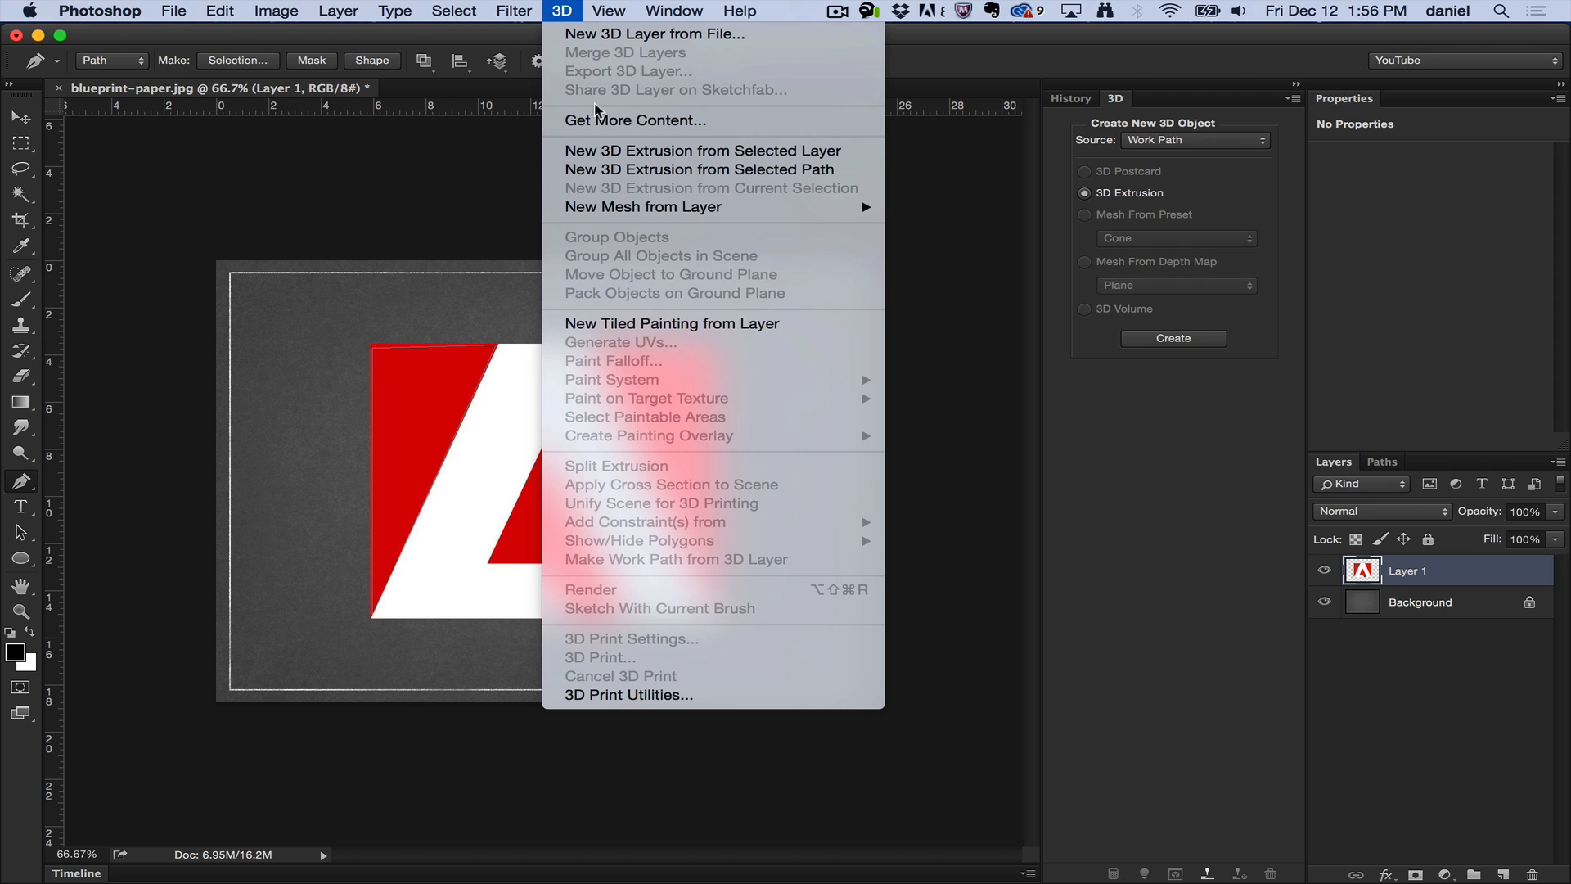
pyautogui.moveTo(699, 169)
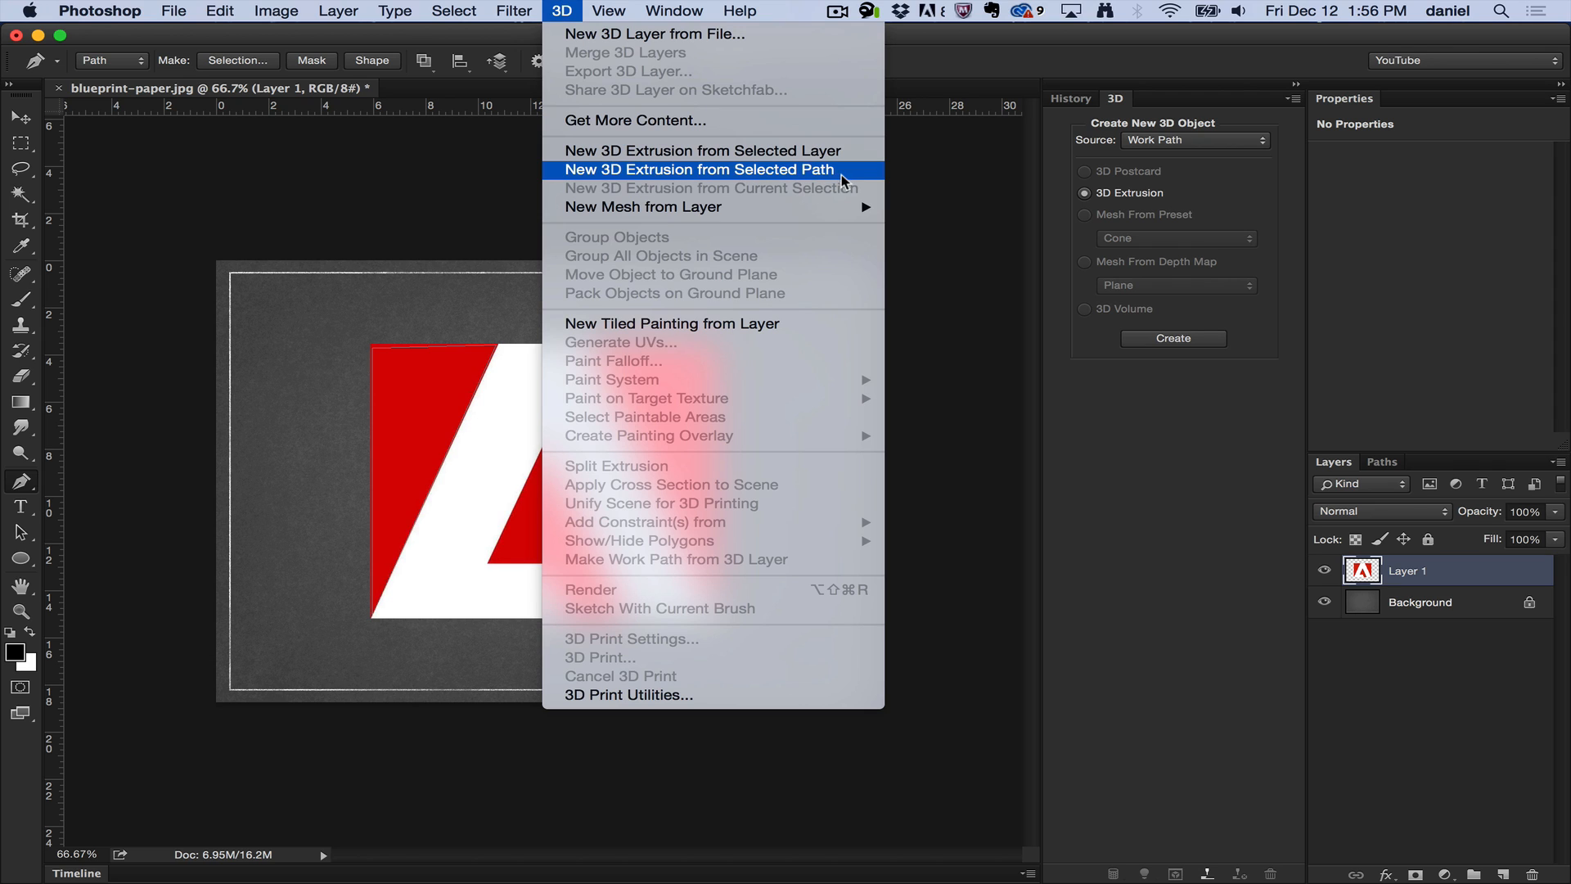
# Create a 3D extrusion from the traced work path using New 3D Extrusion from Selected Path
pyautogui.click(697, 169)
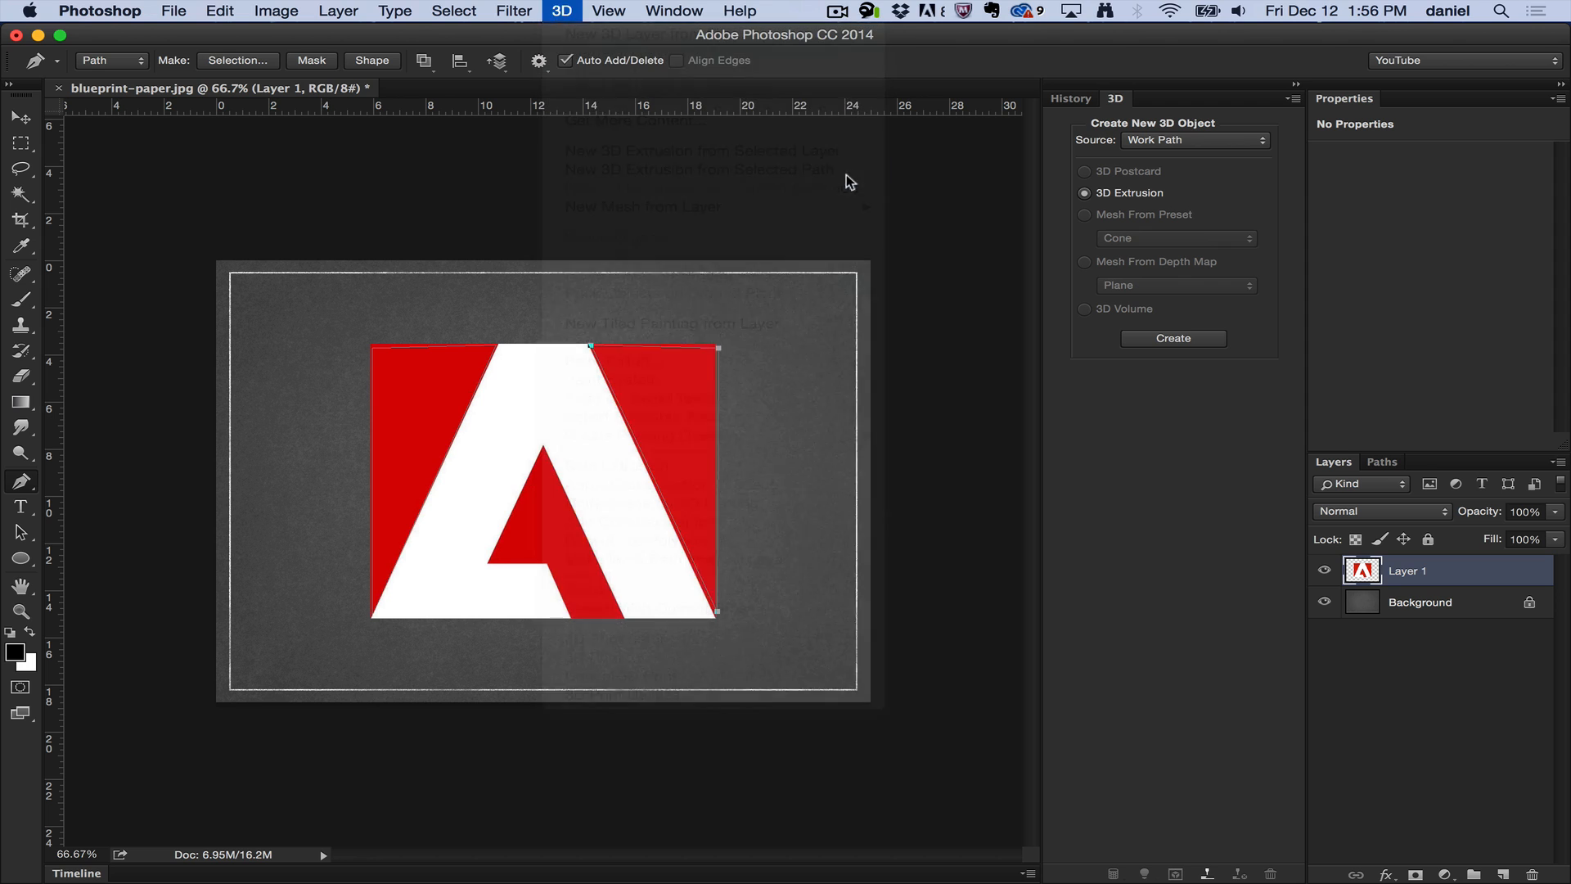
pyautogui.click(1171, 338)
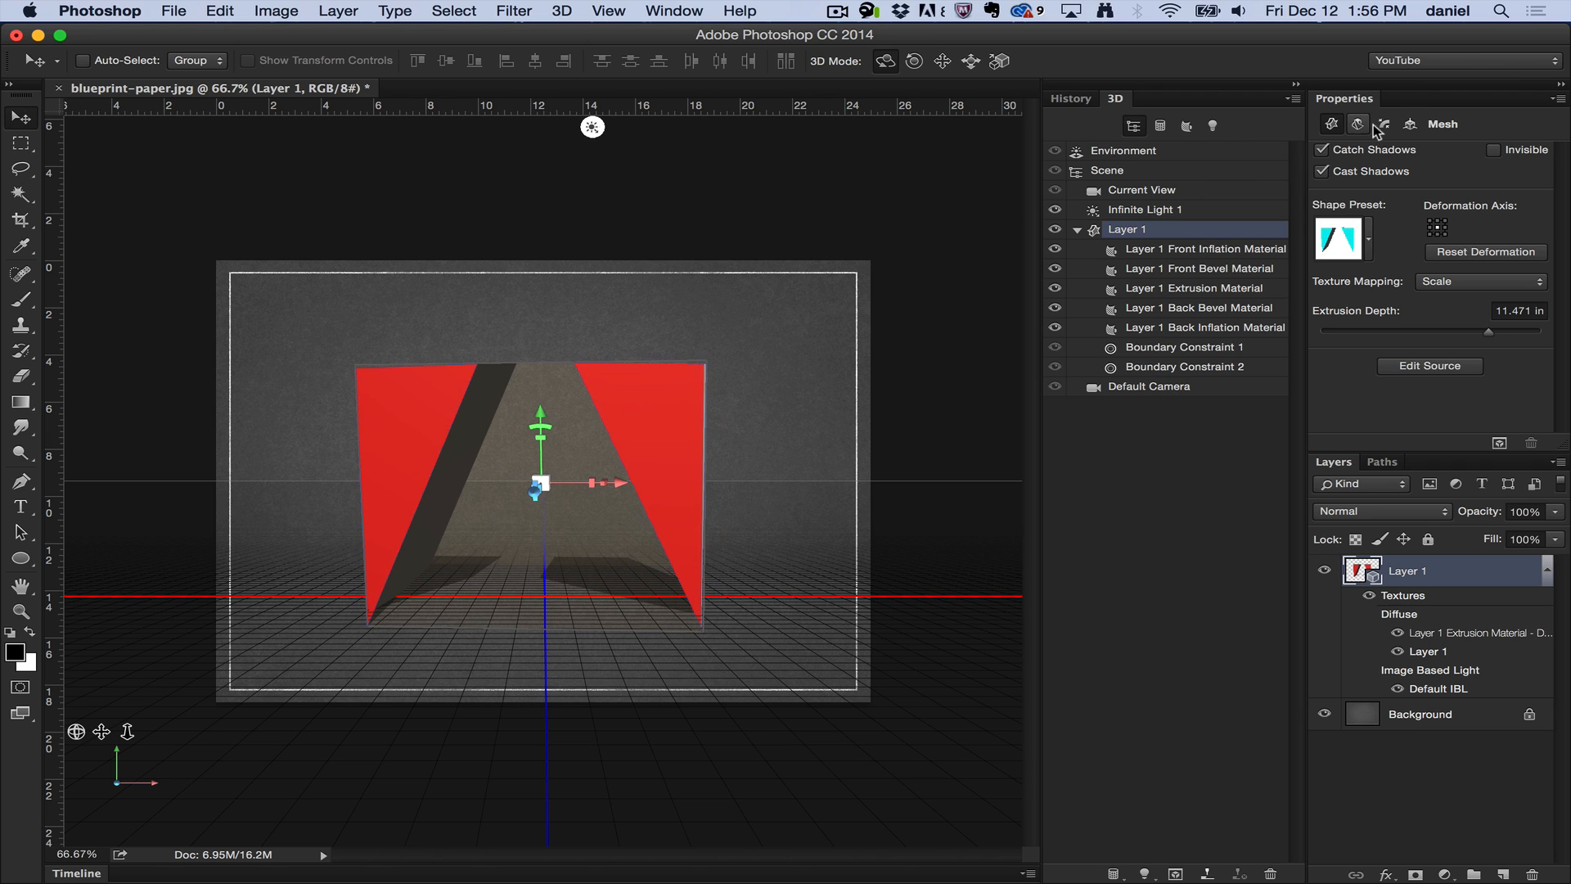
# Show the Cap tab's bevel and inflate settings for the extruded logo's front cap
pyautogui.click(1384, 124)
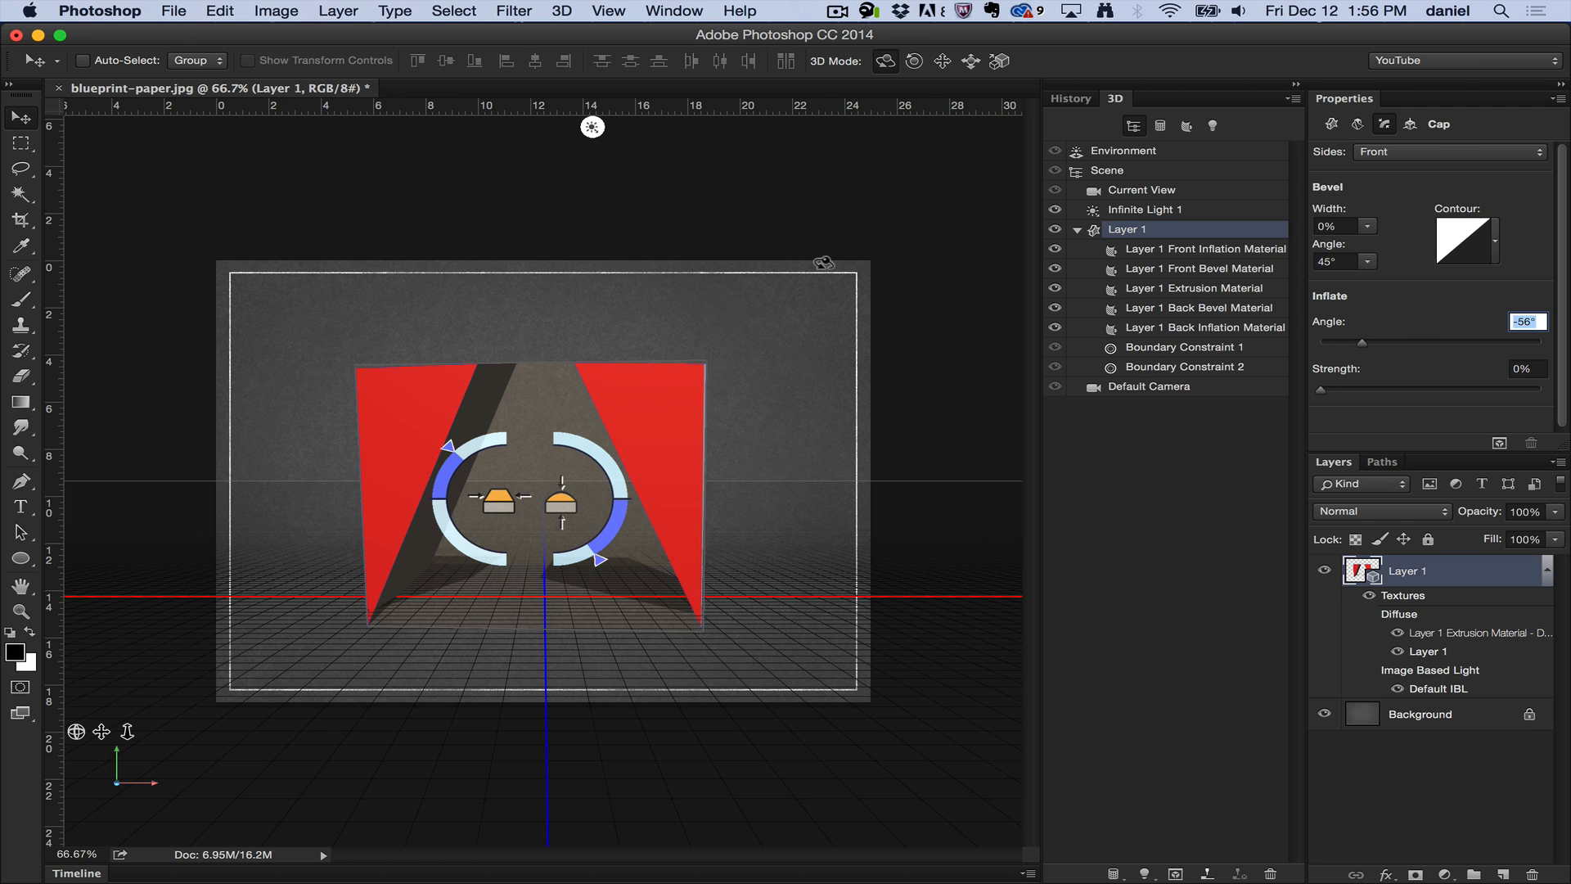
# Select Current View in the 3D panel, then show the Work Path in the Paths panel
pyautogui.click(1140, 189)
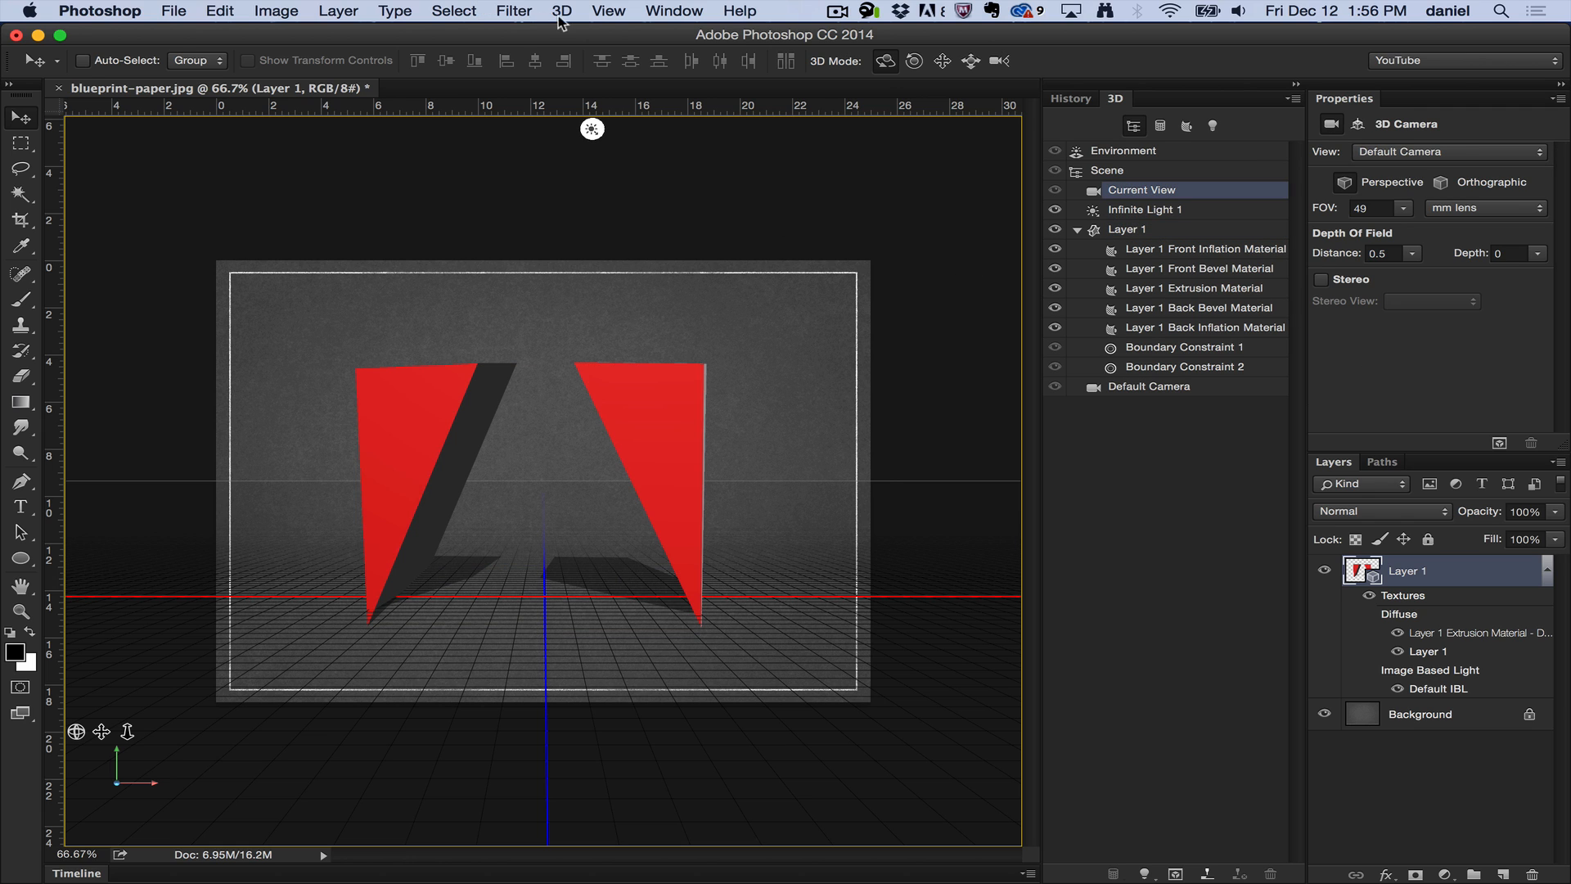
pyautogui.click(561, 11)
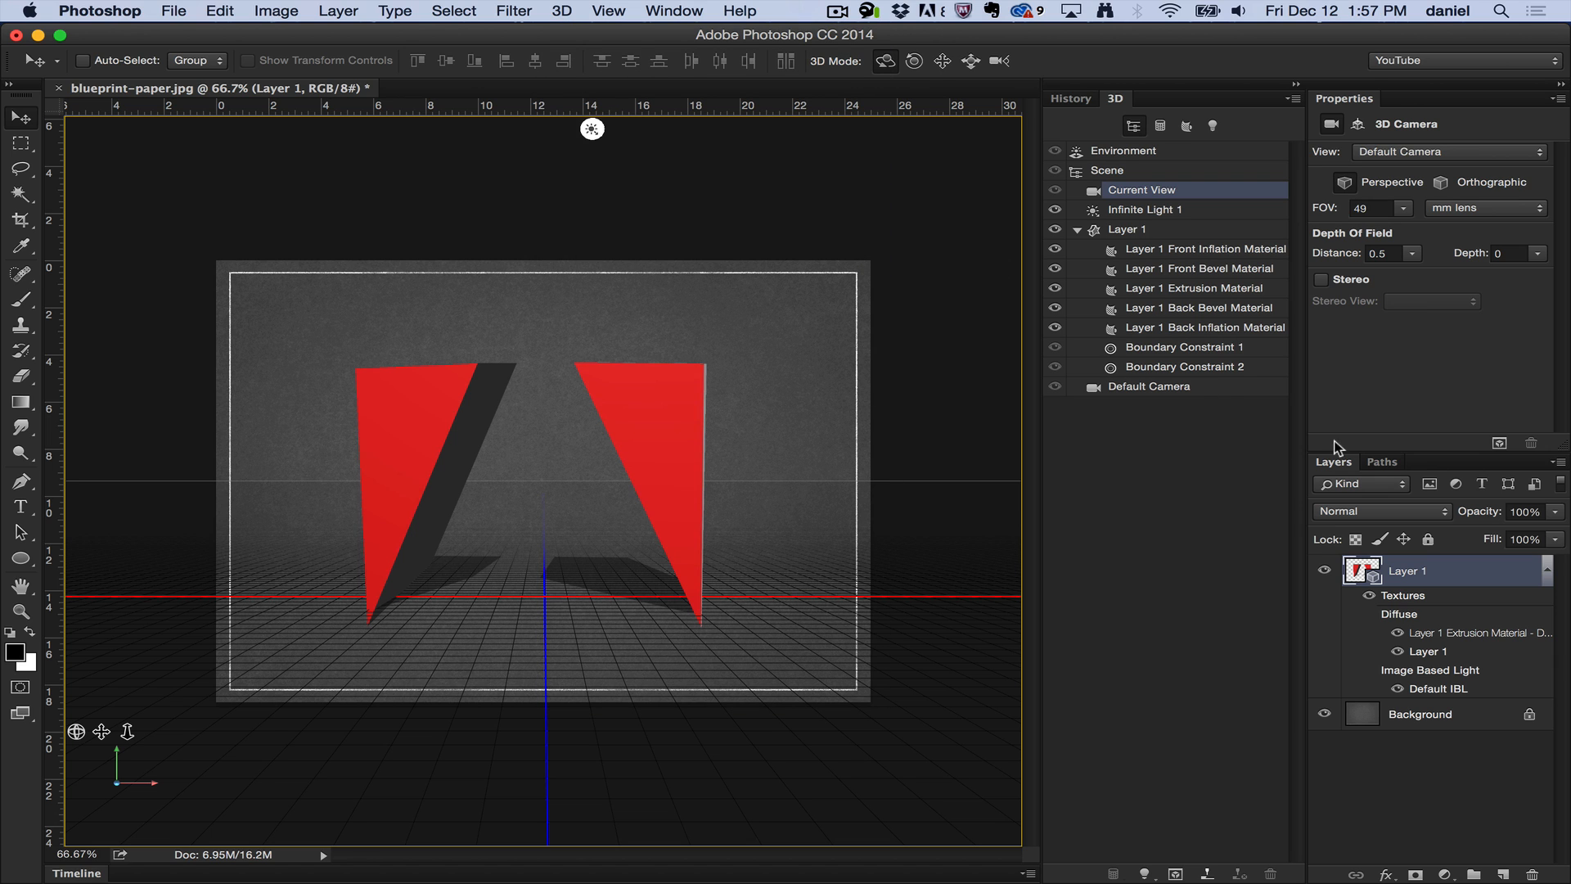
pyautogui.click(1381, 461)
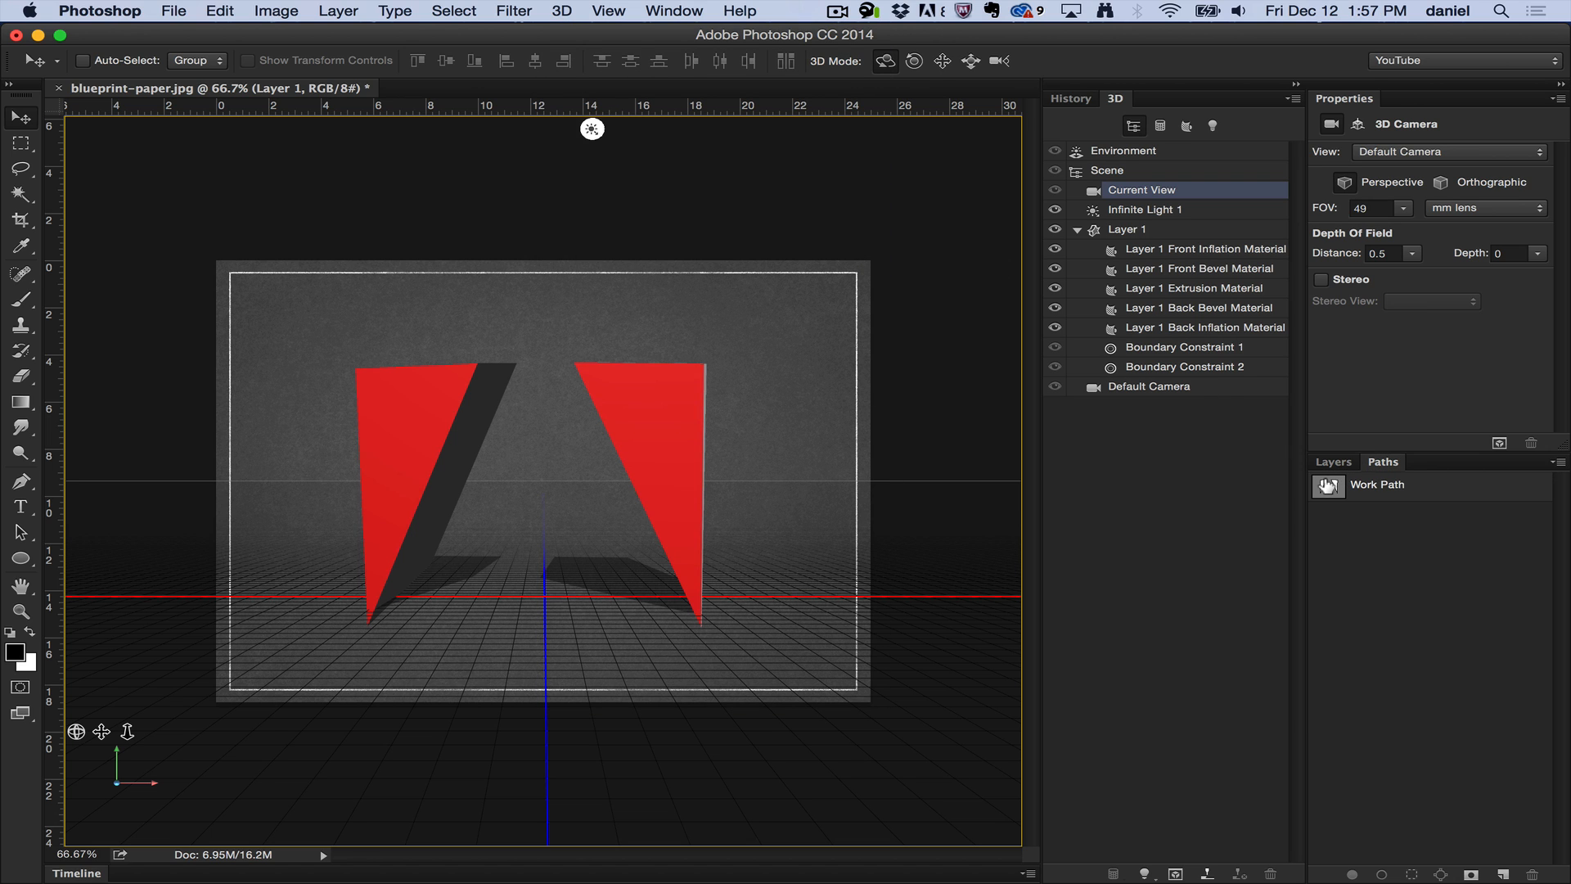